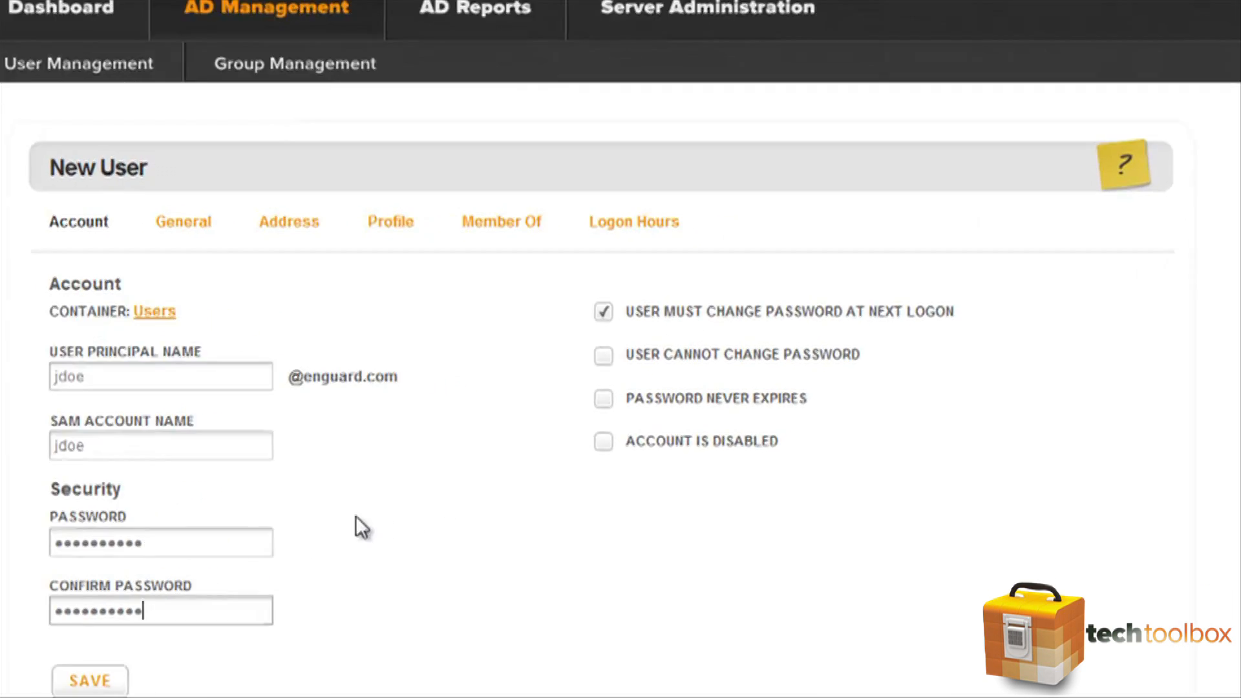
Step: Enter John as the new user's first name on the General tab
scroll(down, 3)
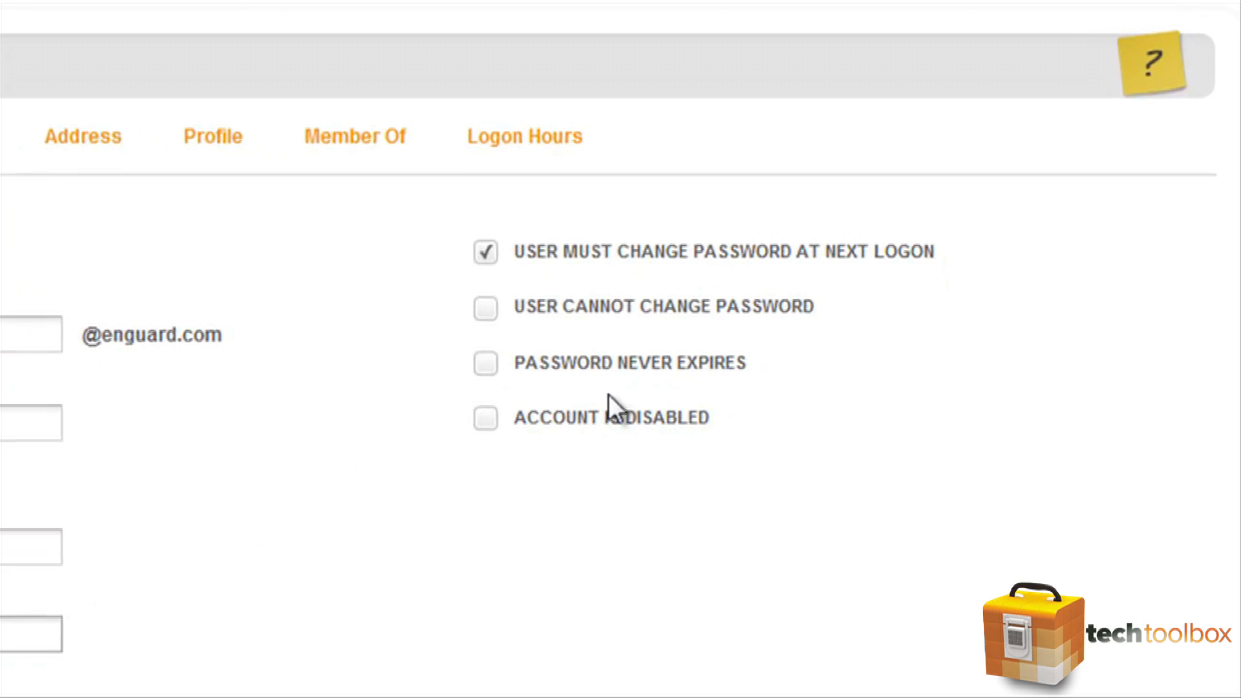
mouse_move(1002, 259)
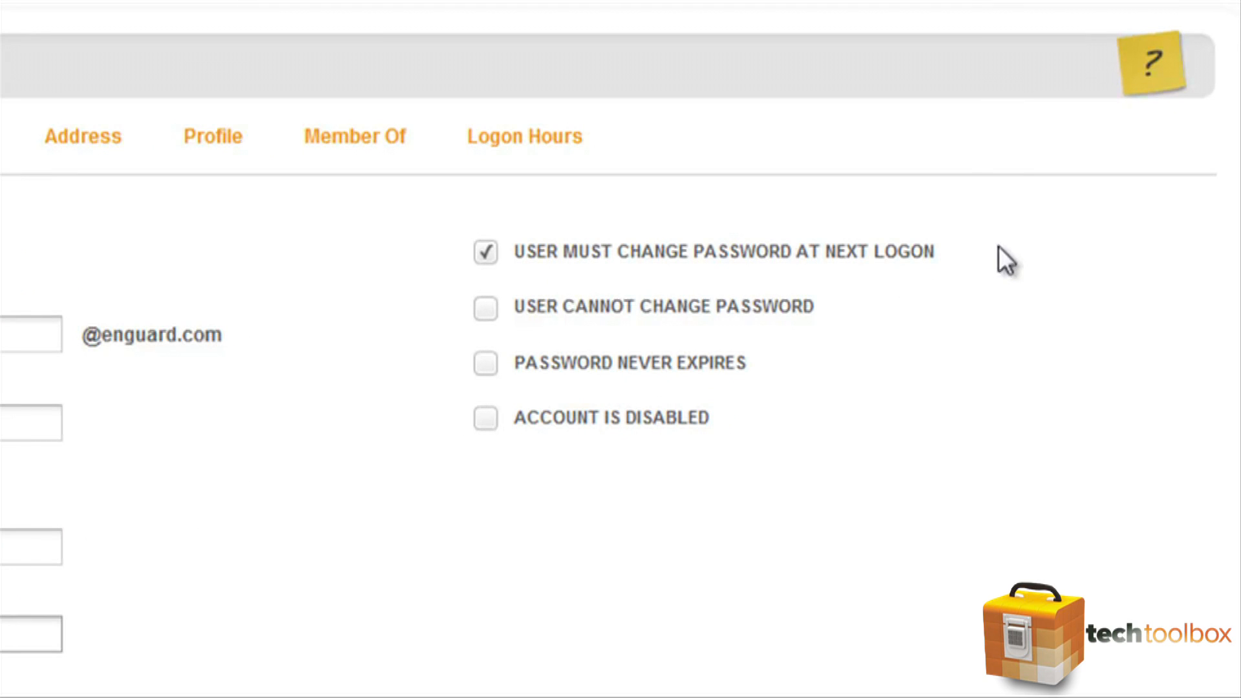
mouse_move(958, 258)
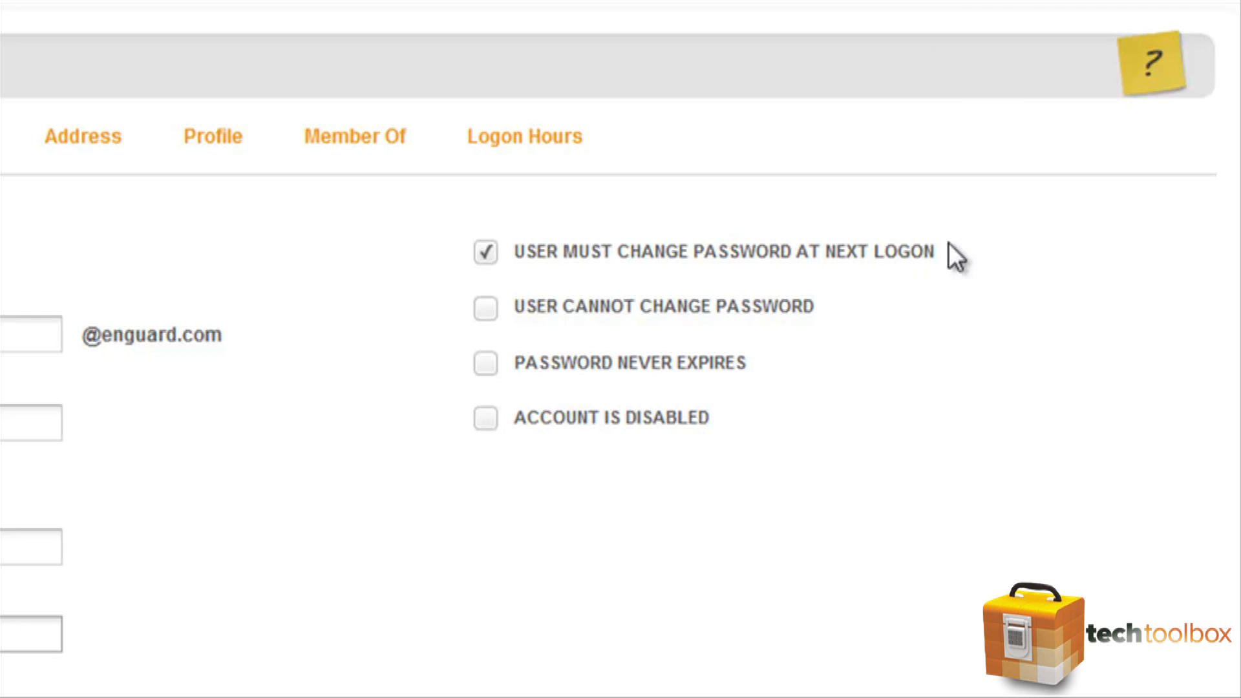
mouse_move(954, 251)
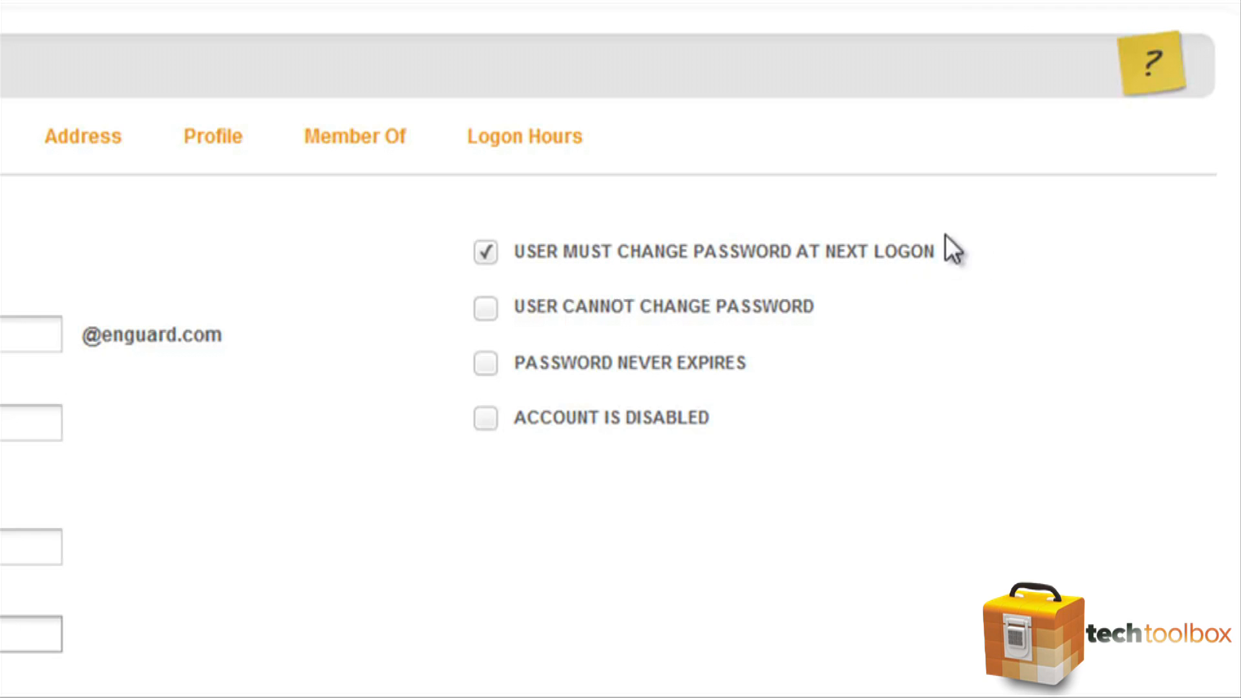
mouse_move(817, 303)
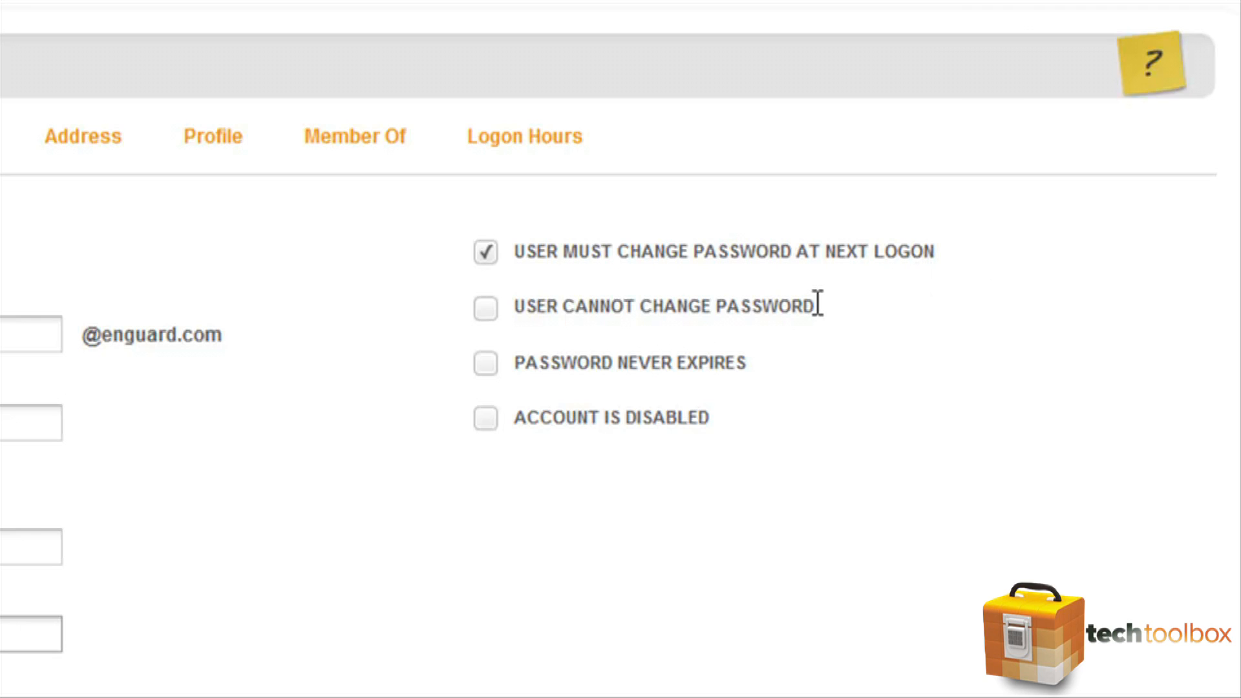
mouse_move(764, 378)
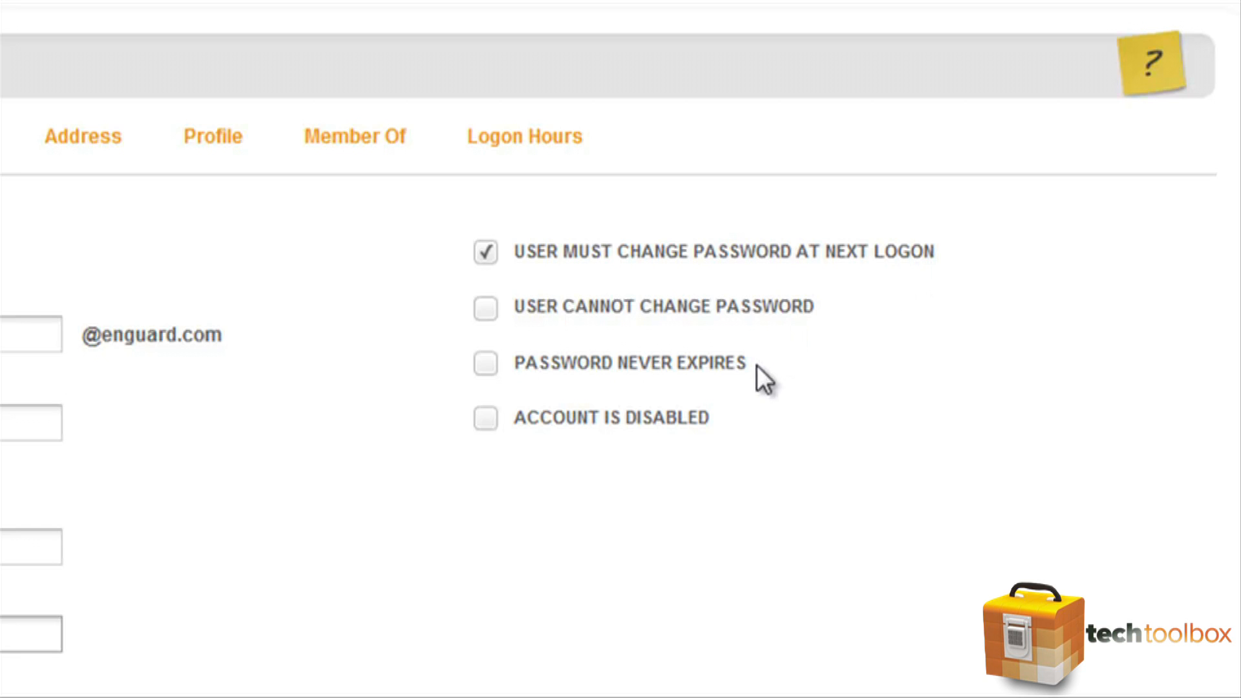
mouse_move(759, 399)
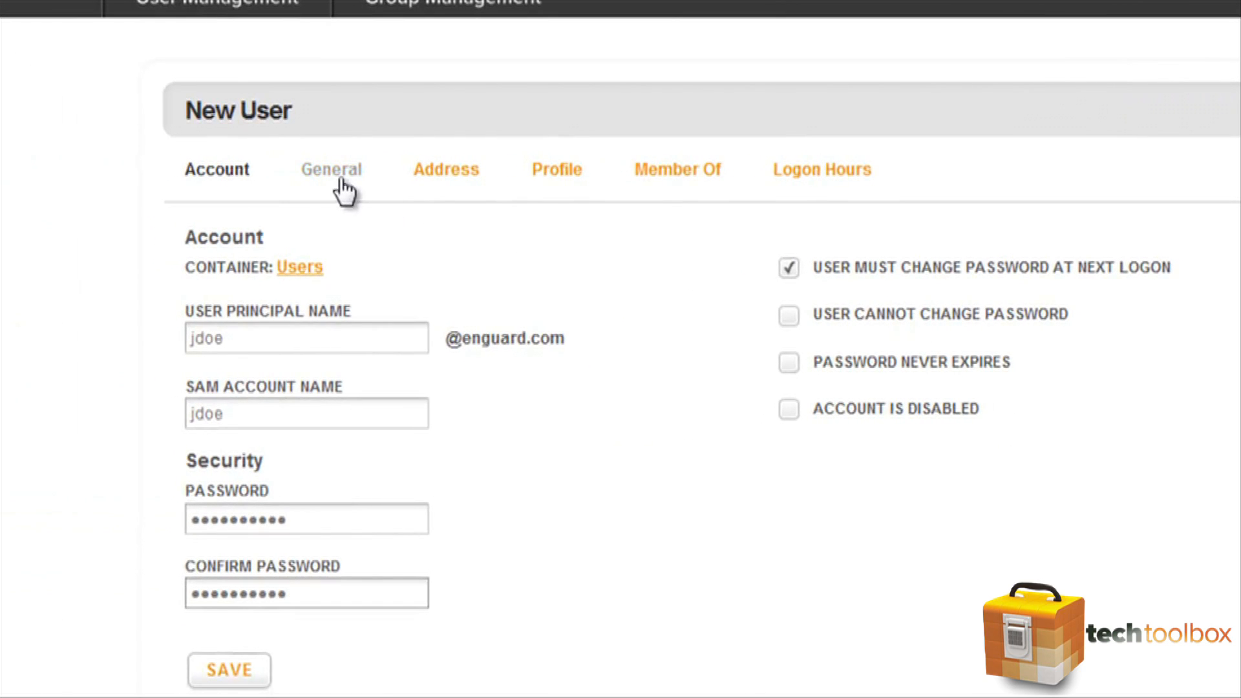
click(331, 169)
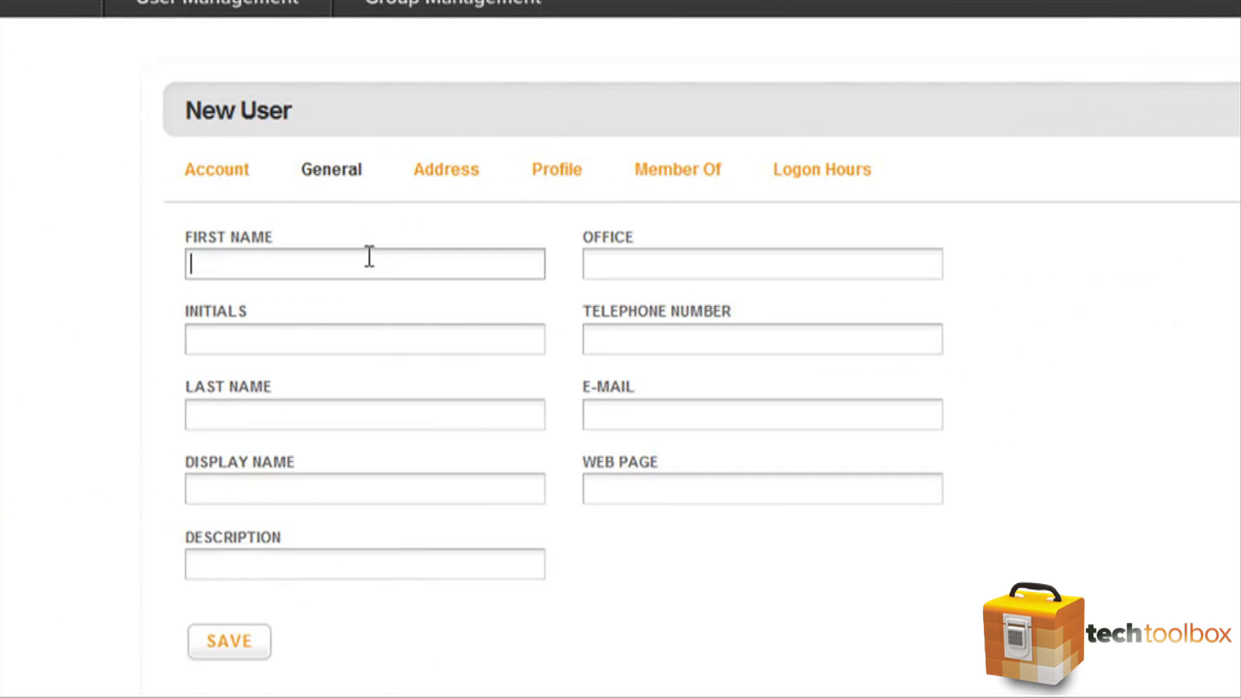
text(Joh)
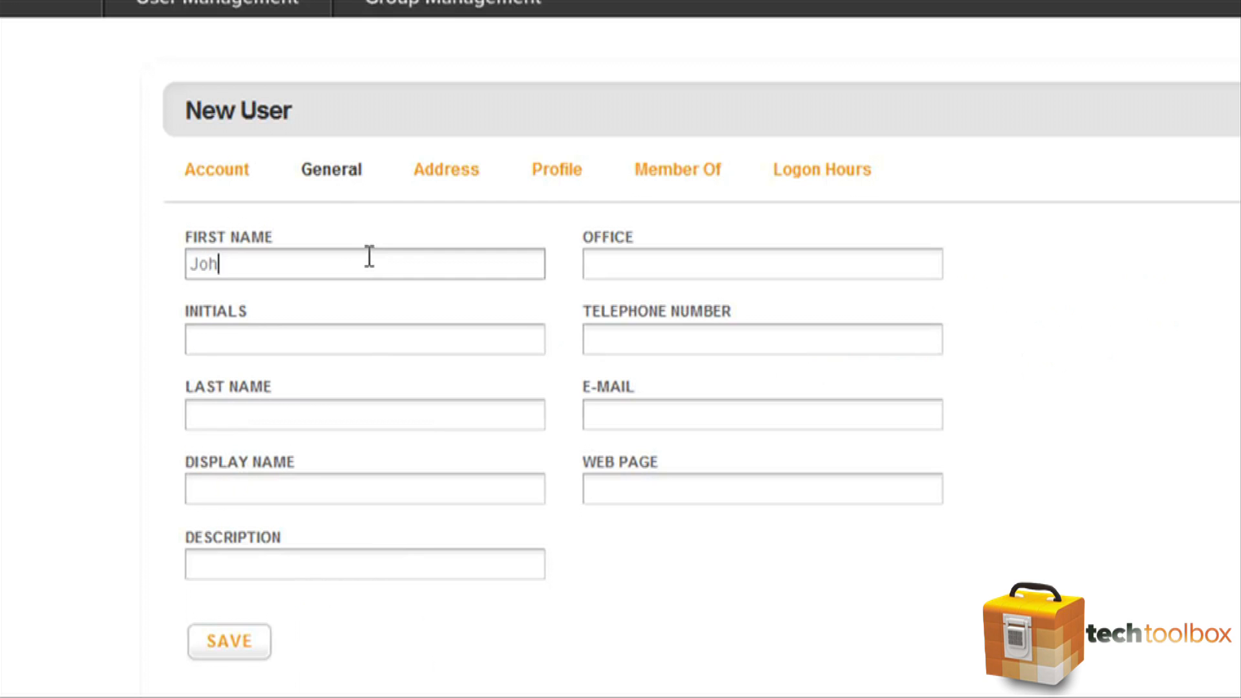
click(364, 414)
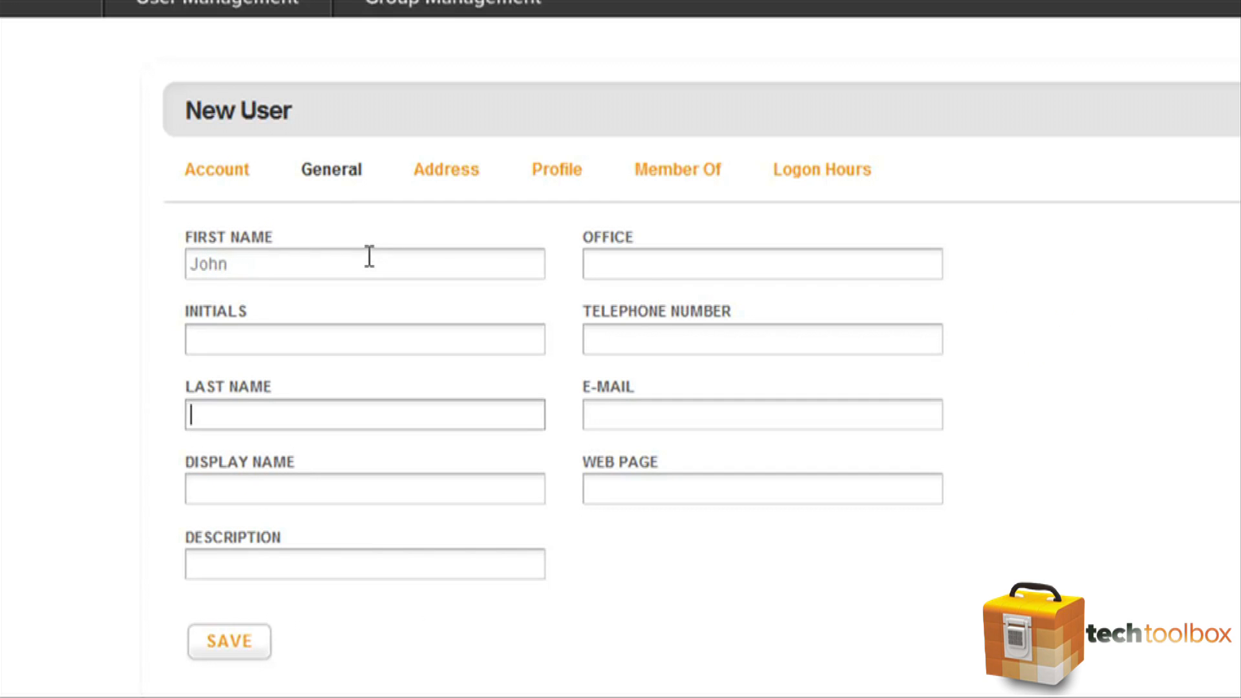